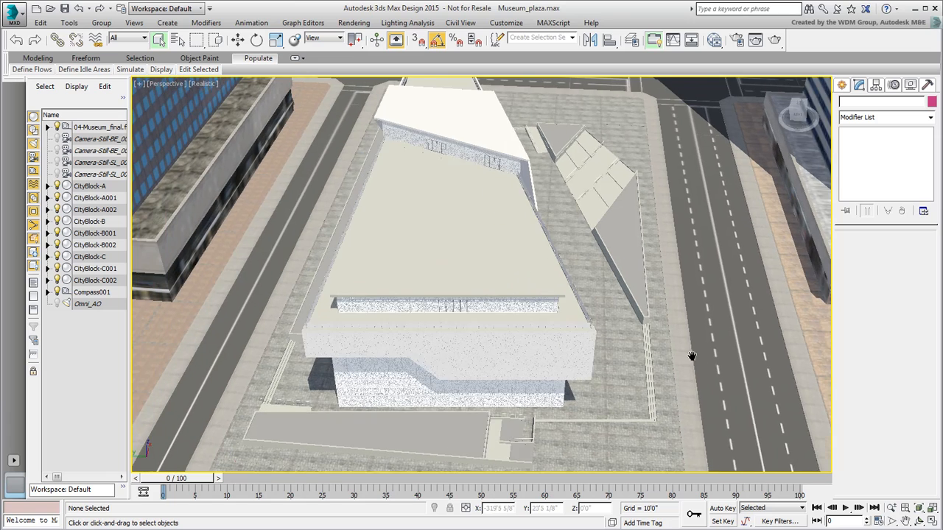
# Orbit and zoom the Perspective view onto the grass planter beside the museum.
pyautogui.moveTo(693, 357); pyautogui.dragTo(589, 389)
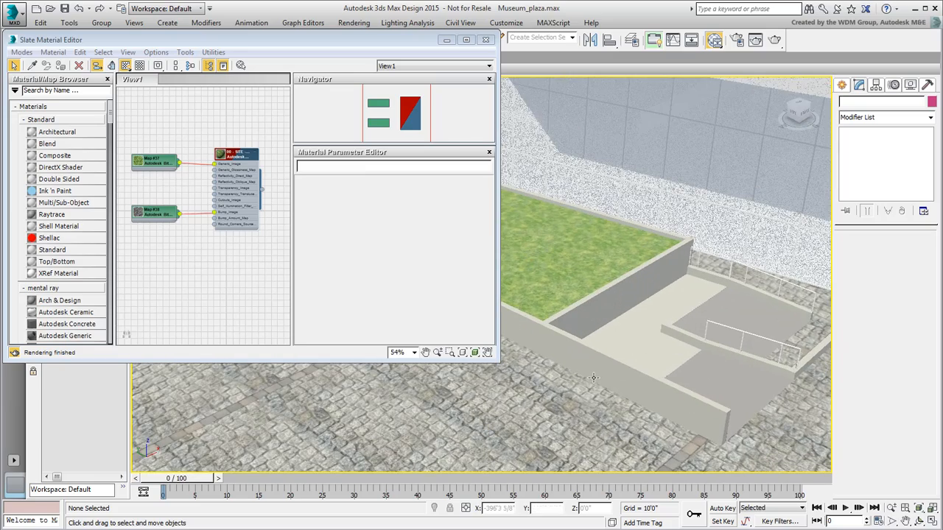
pyautogui.moveTo(592, 377); pyautogui.dragTo(622, 401)
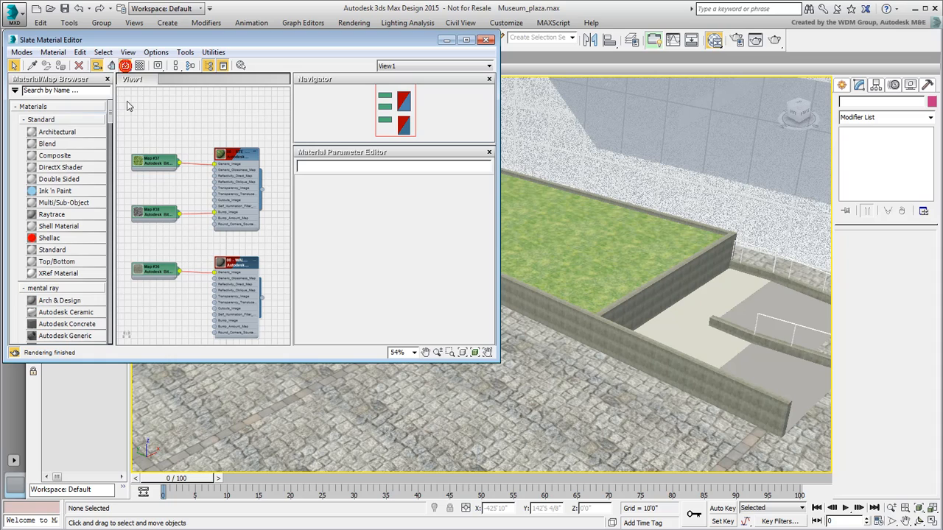
pyautogui.moveTo(639, 364)
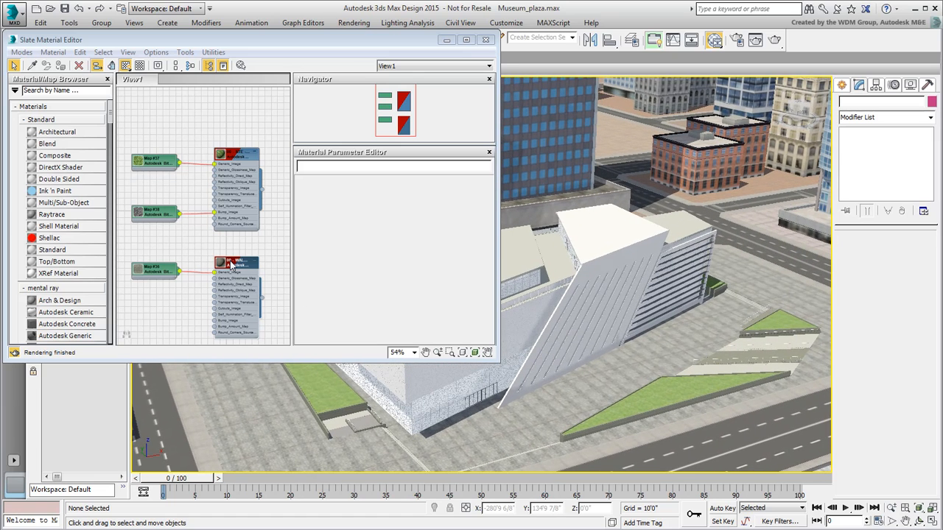
# Select the Exterior - Concrete 8" object via the Walls - Concrete material's Select by Material.
pyautogui.rightClick(235, 264)
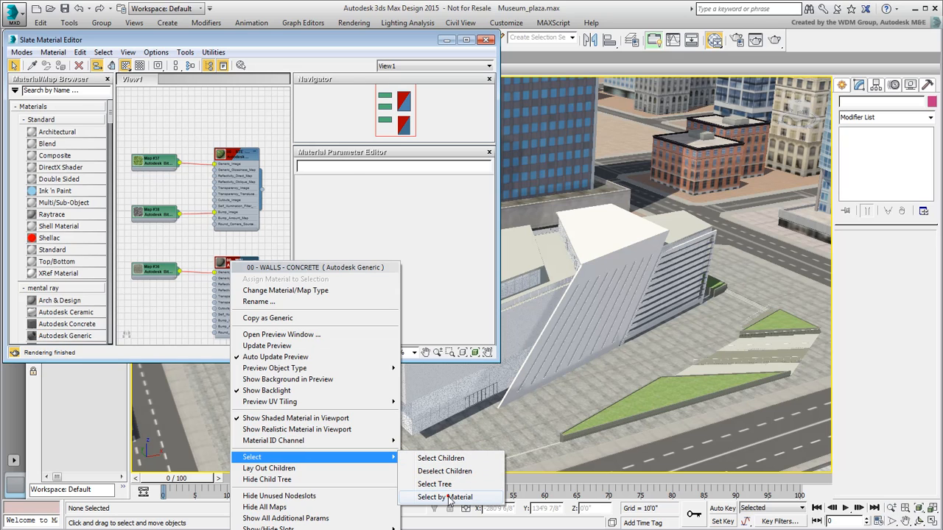
pyautogui.click(445, 498)
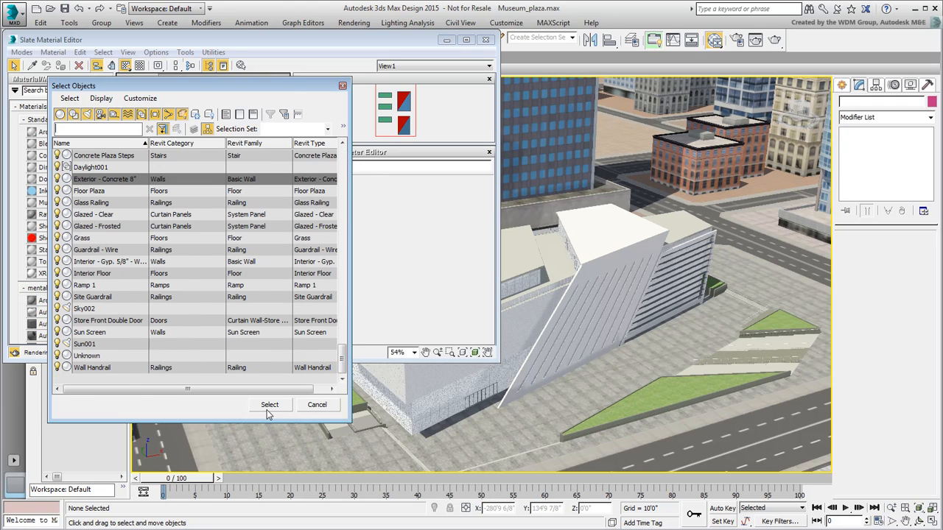
pyautogui.click(269, 404)
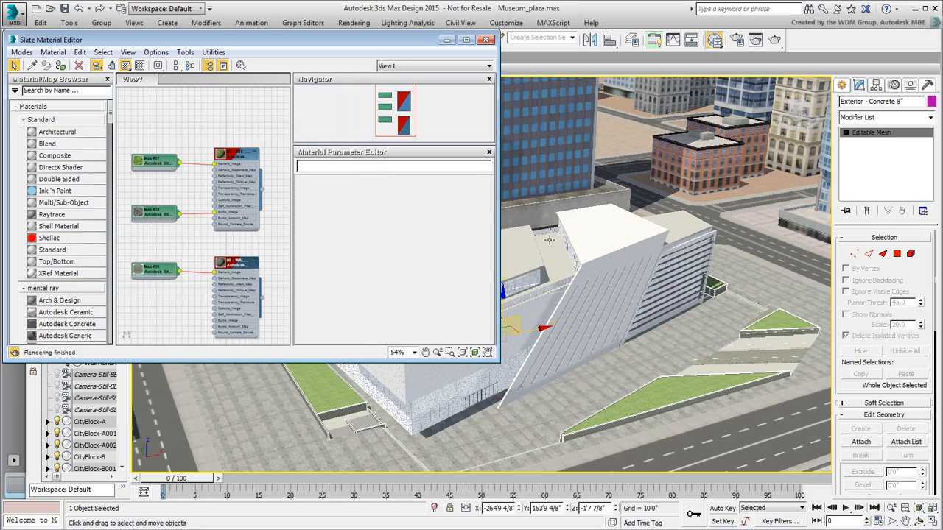
pyautogui.click(486, 39)
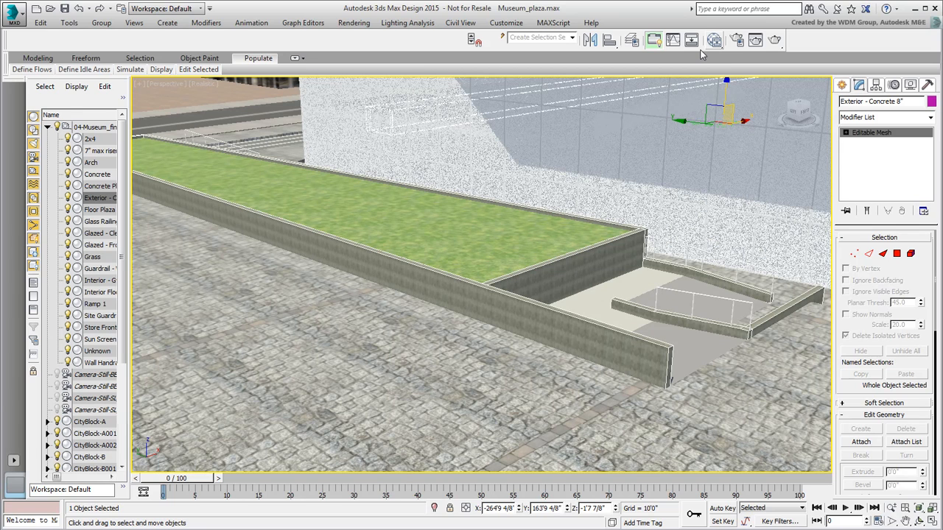
# Set Map #36's scale width and height to 120 in the Slate Material Editor.
pyautogui.click(713, 40)
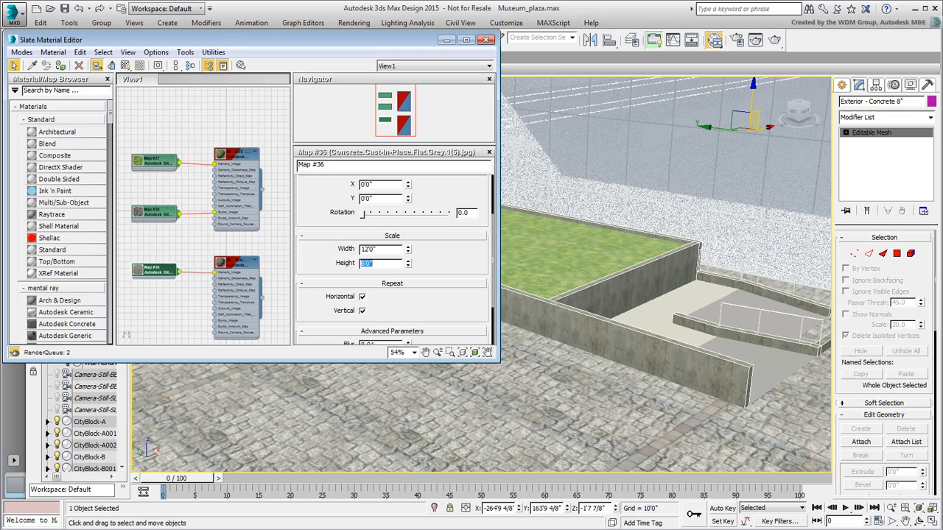
pyautogui.write('120')
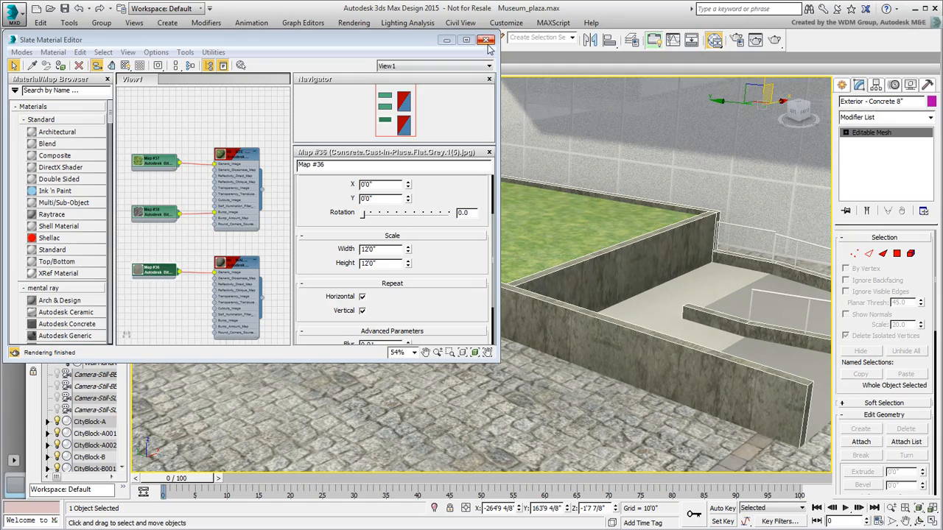
pyautogui.click(486, 40)
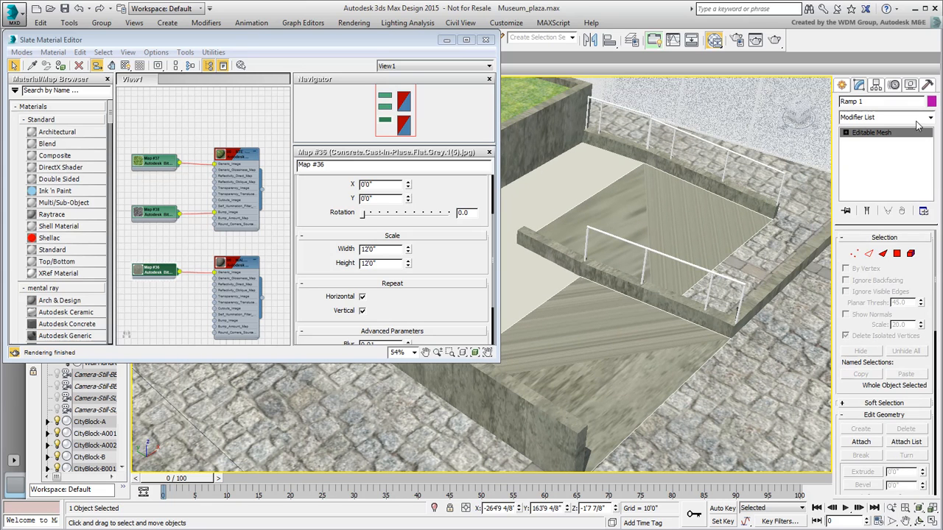
# Add a UVW Map modifier to Ramp 1 and set its mapping type.
pyautogui.click(916, 117)
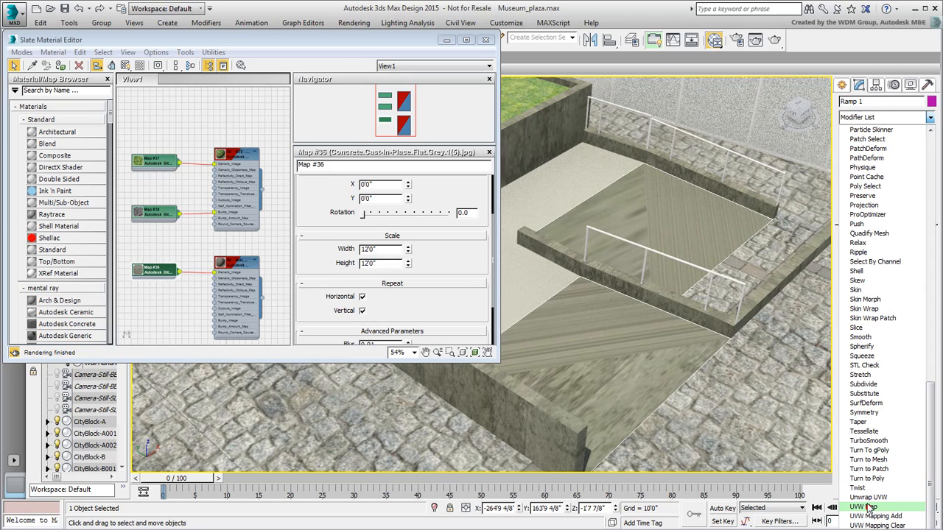
pyautogui.click(868, 507)
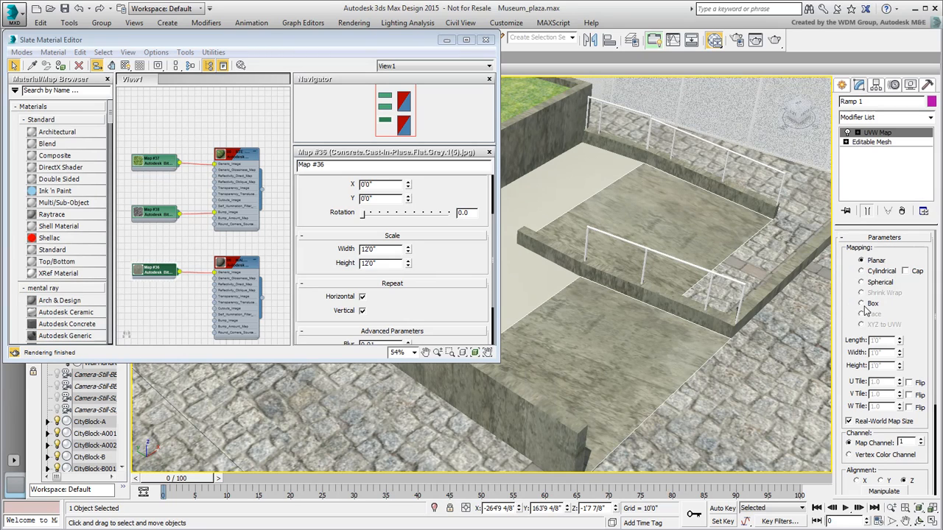
pyautogui.click(860, 304)
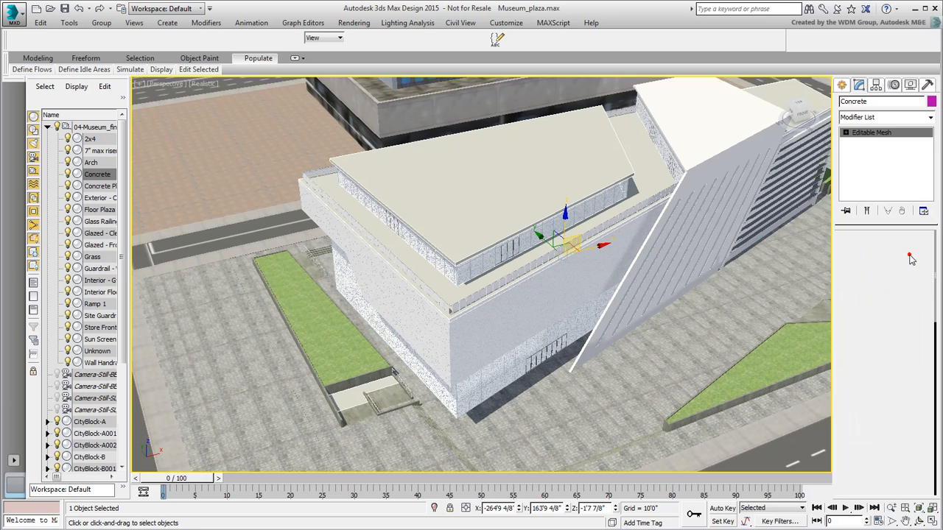
# Detach the selected landing faces from the Concrete mesh as a new object named Ramp_Landing.
pyautogui.click(910, 254)
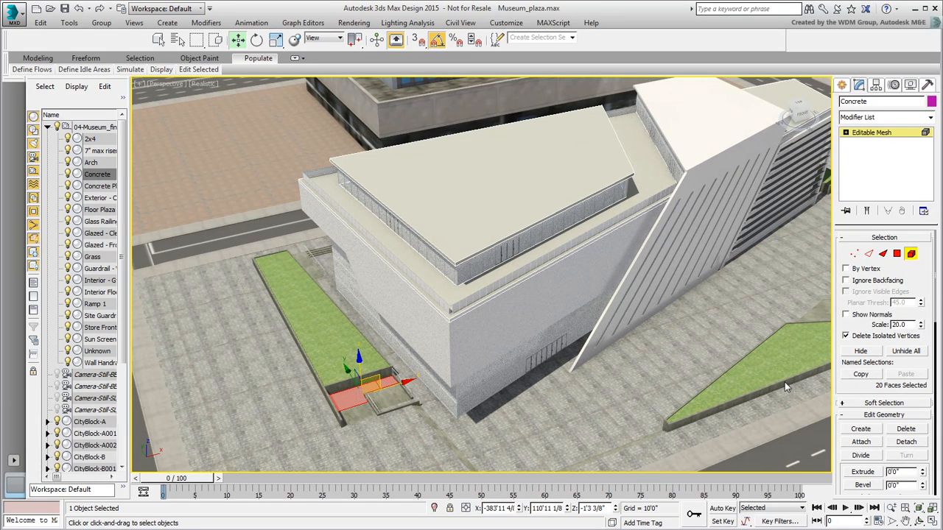
pyautogui.click(906, 442)
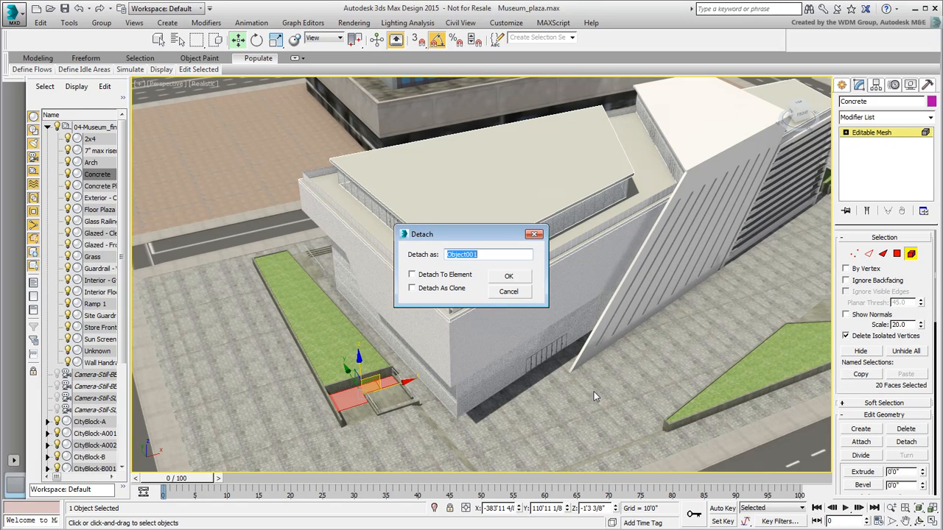
pyautogui.write('Ramp_Land')
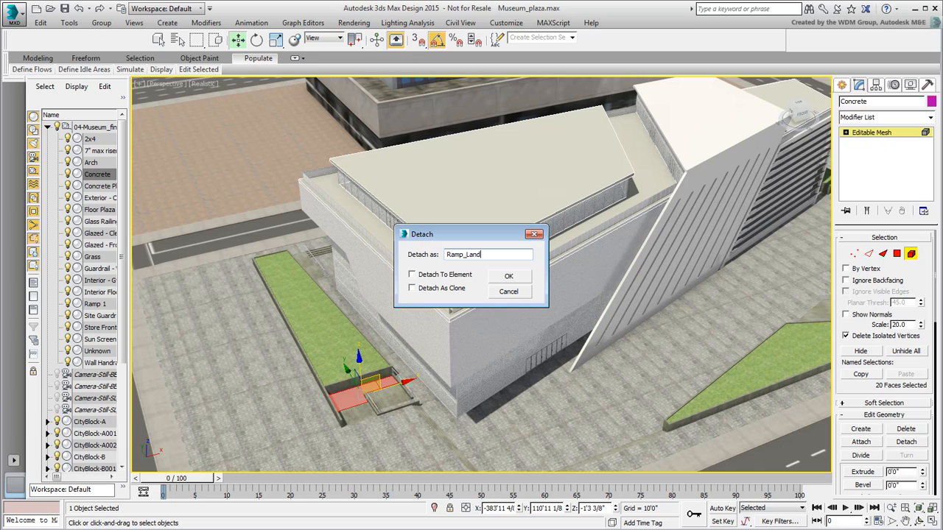
pyautogui.write('ing')
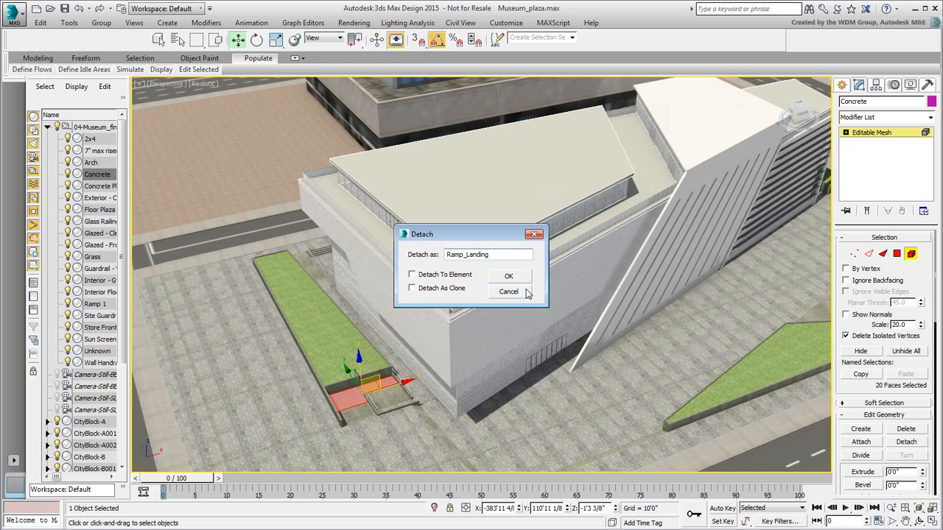
pyautogui.click(508, 275)
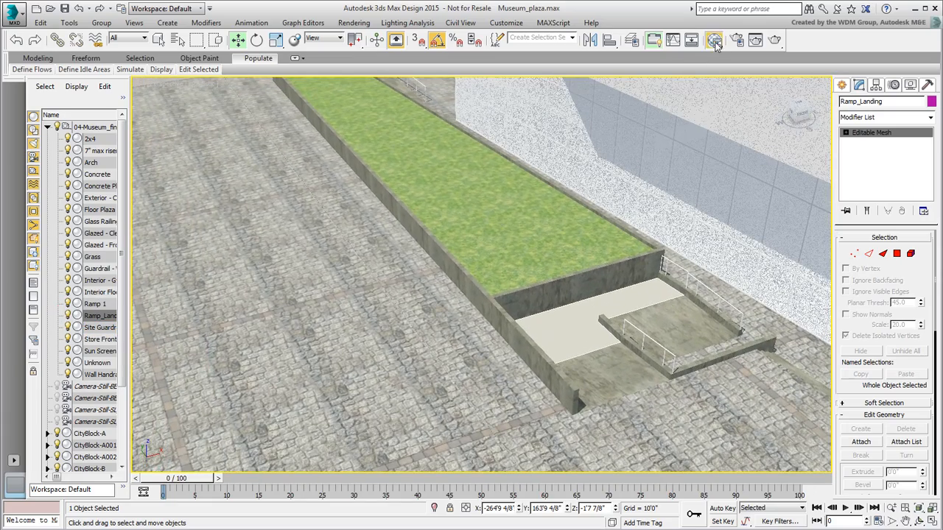
# Assign the concrete material to Ramp_Landing, then go to the Create panel's Standard Primitives.
pyautogui.click(714, 41)
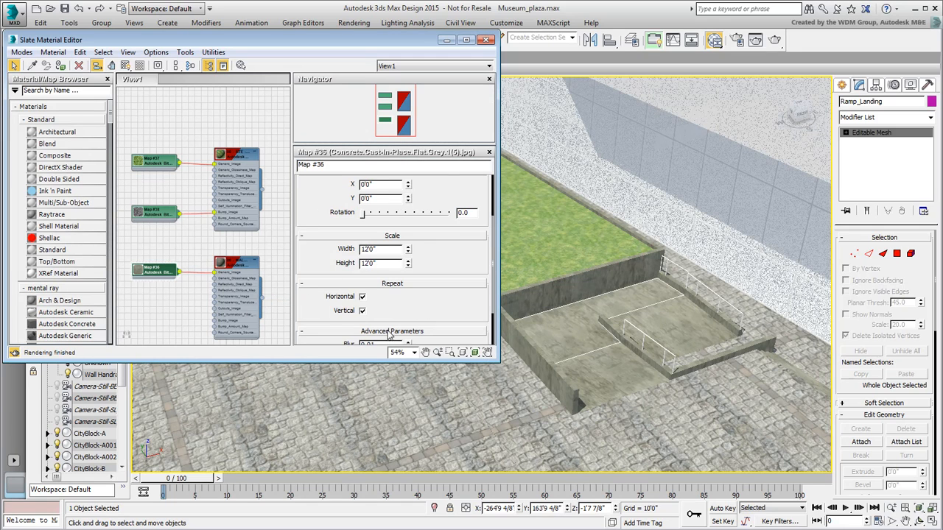
pyautogui.click(486, 38)
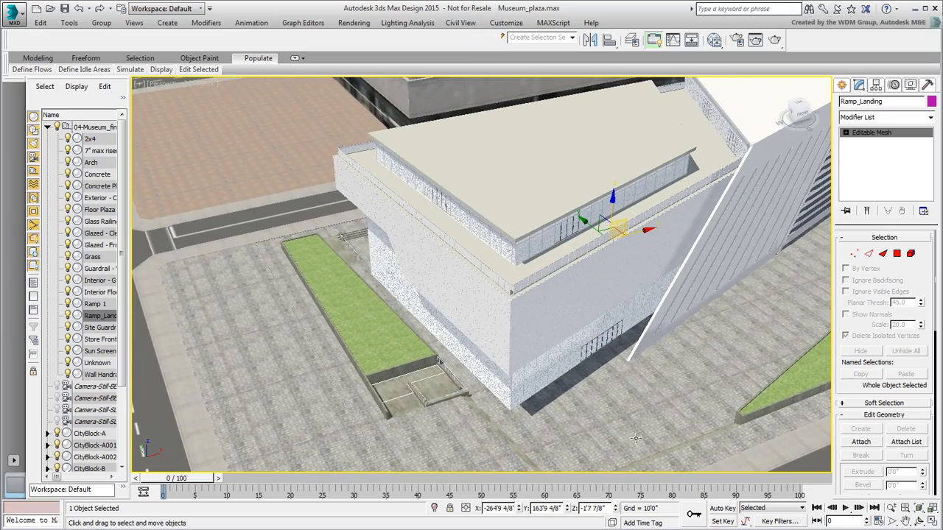
pyautogui.moveTo(626, 402)
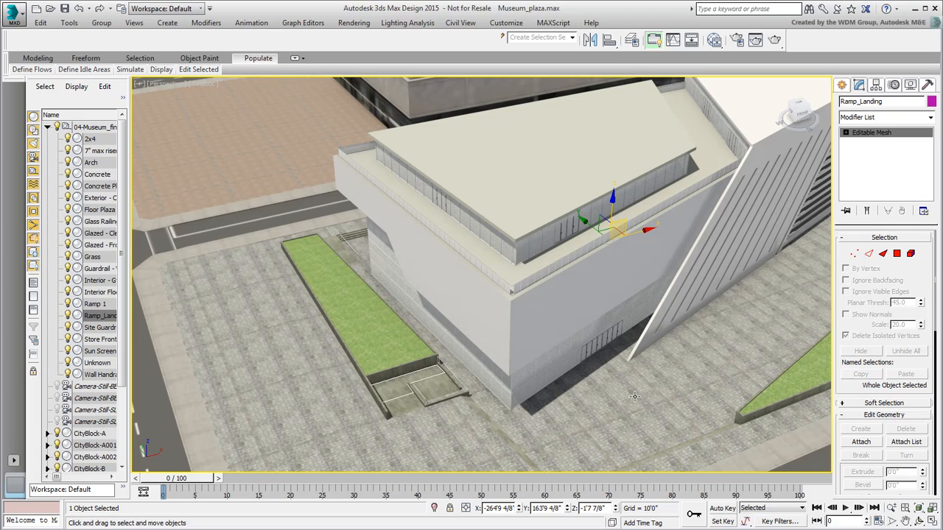
pyautogui.click(843, 86)
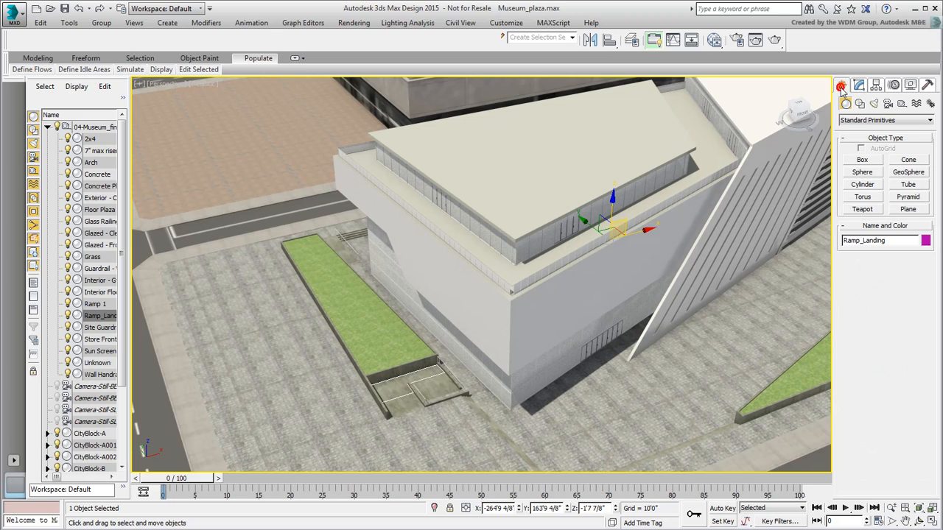
# Switch to AEC Extended Foliage creation and scroll Favorite Plants down to Generic Oak.
pyautogui.click(884, 120)
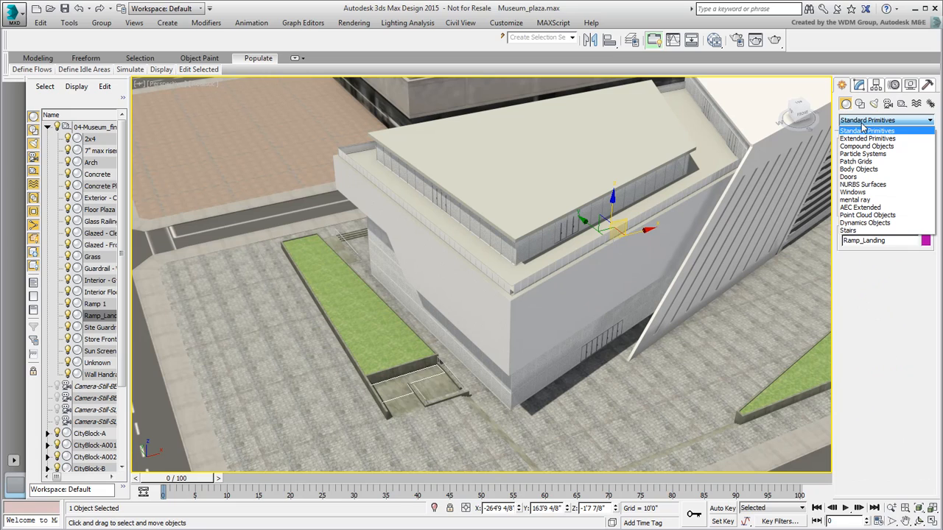
pyautogui.moveTo(866, 207)
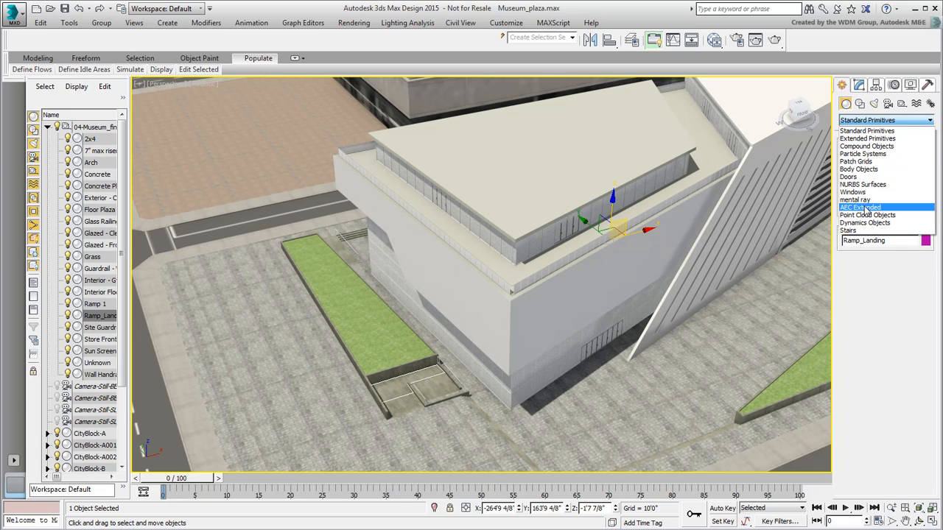
pyautogui.click(861, 206)
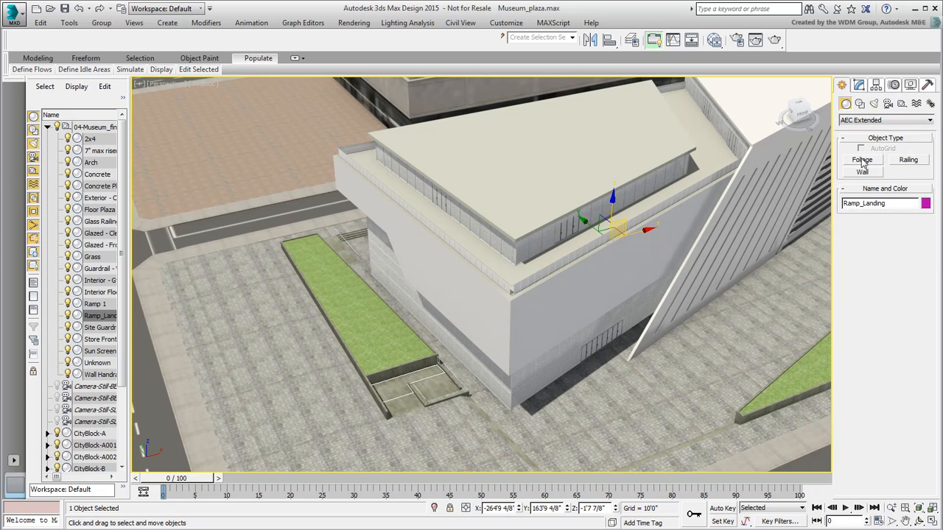
pyautogui.click(862, 159)
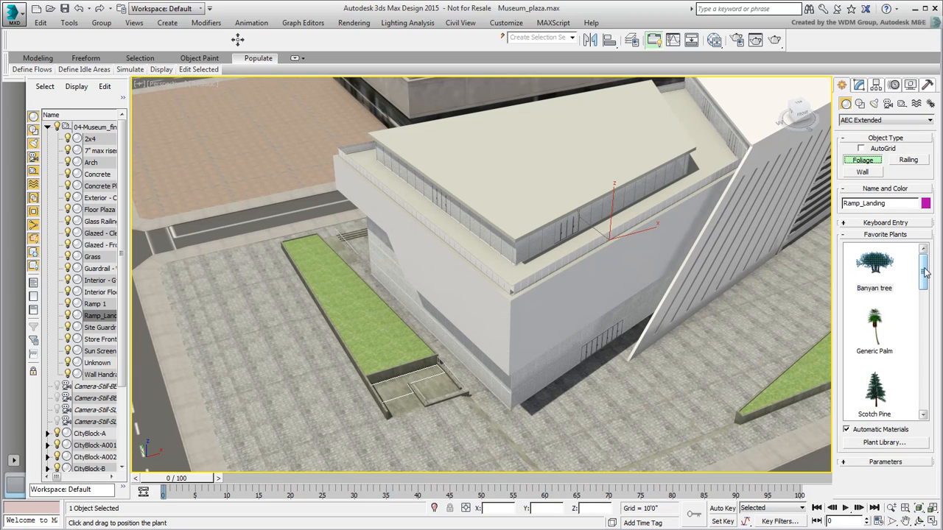
pyautogui.scroll(-3)
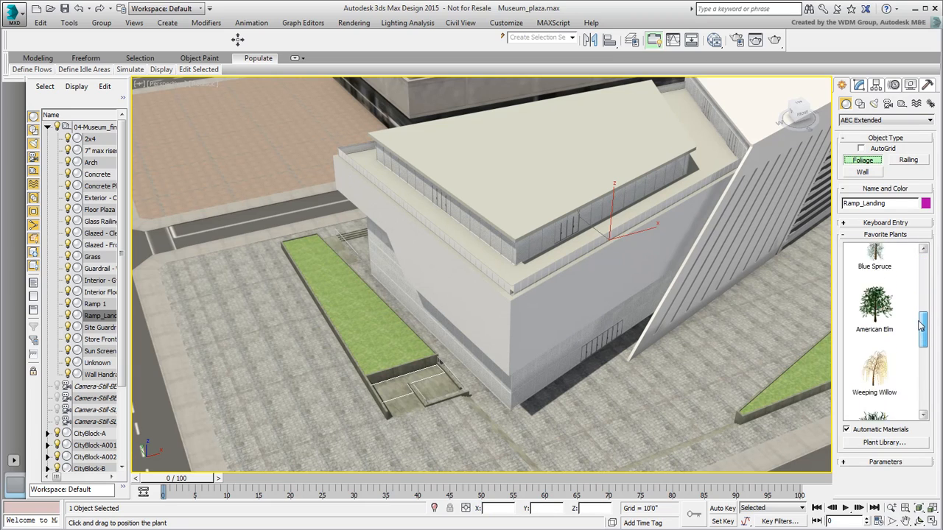
pyautogui.scroll(-3)
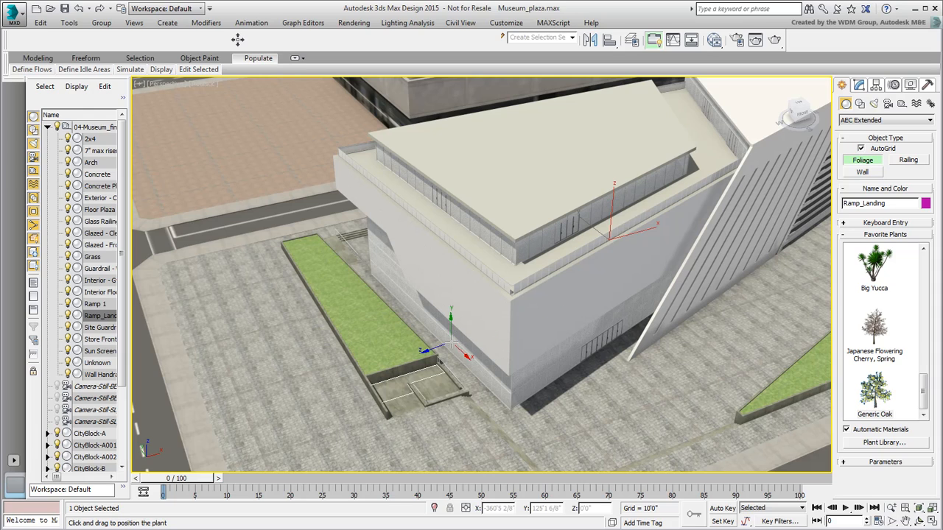
# Place a Generic Oak on the grass strip beside the museum as Foliage001.
pyautogui.moveTo(454, 342); pyautogui.dragTo(375, 324)
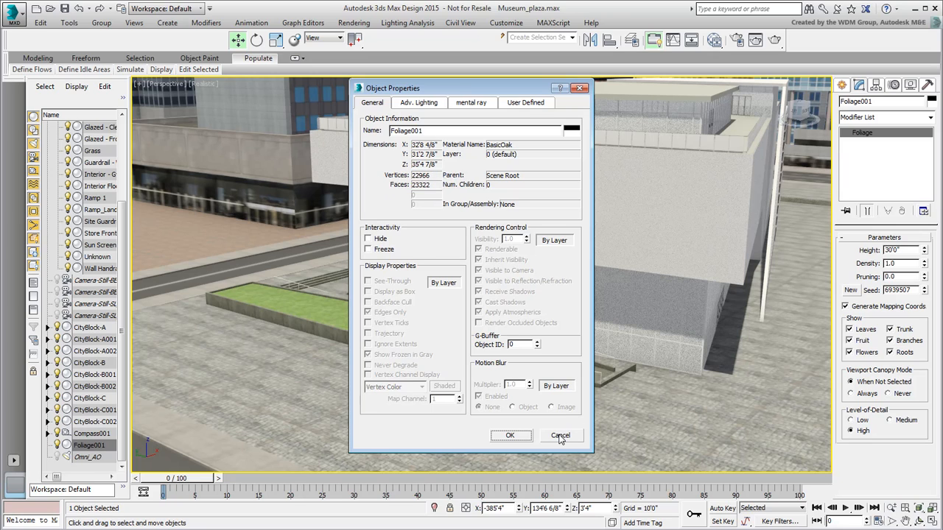
# Recheck Foliage001's object properties, then hide its fruit, flowers and leaves.
pyautogui.click(560, 436)
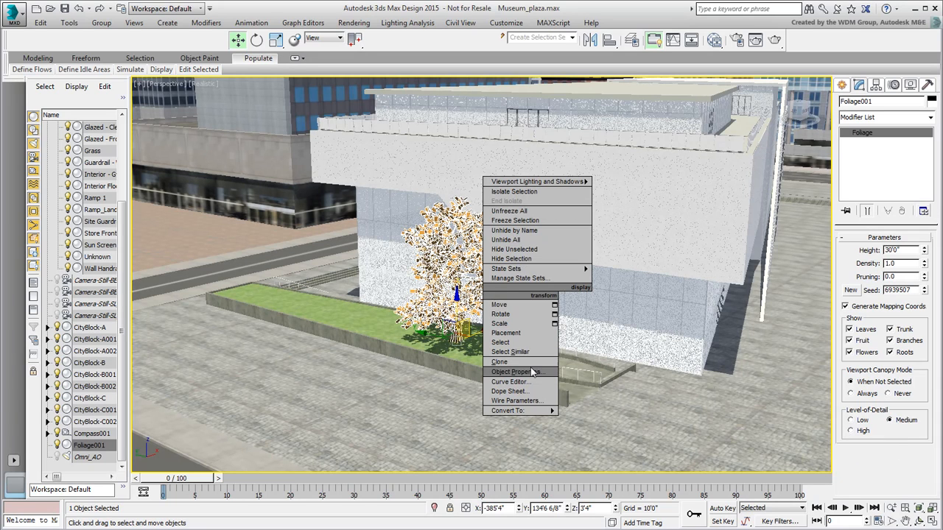
pyautogui.click(510, 371)
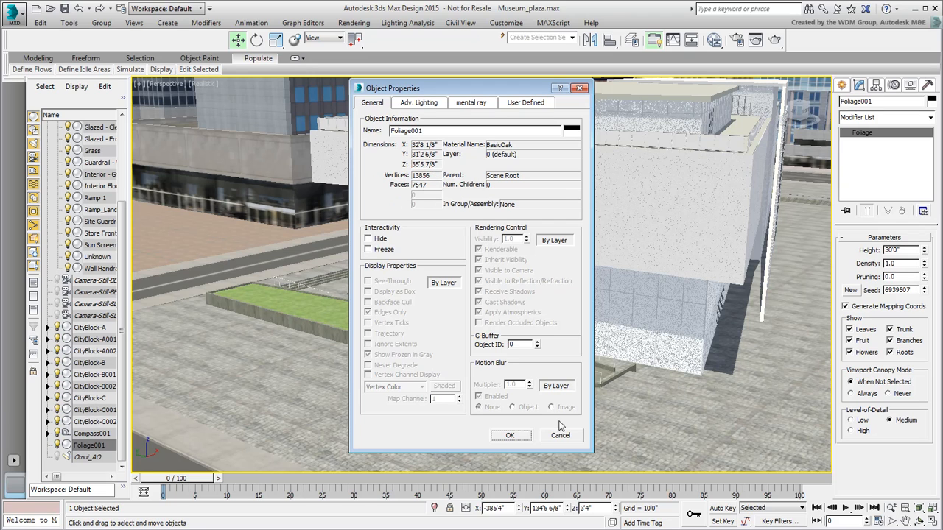
pyautogui.click(509, 435)
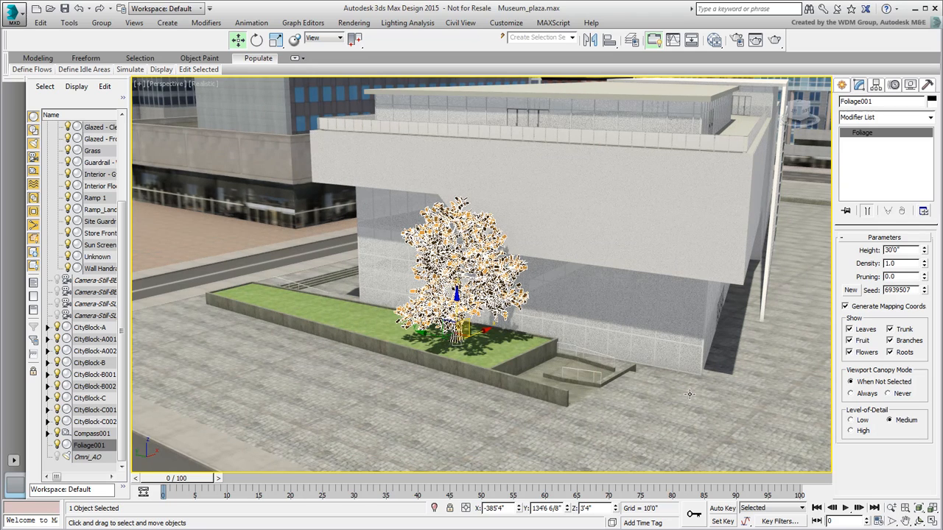
pyautogui.click(851, 352)
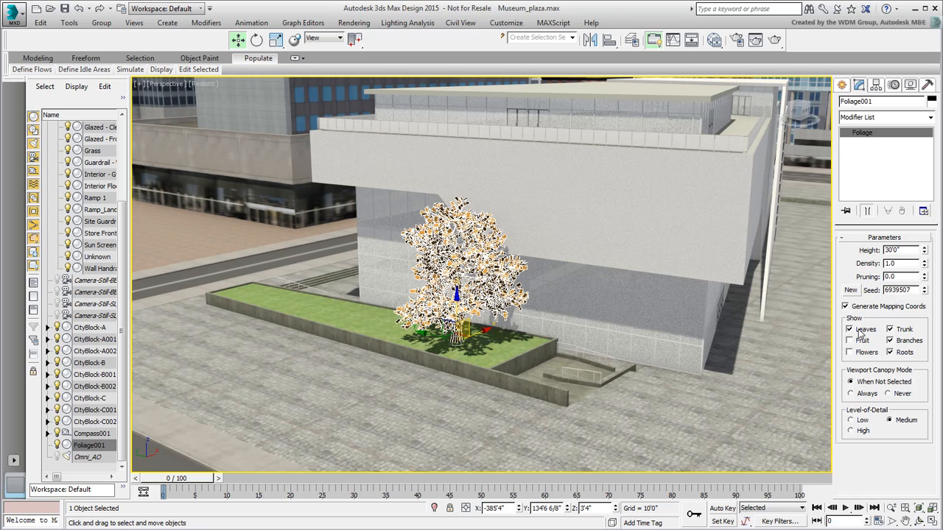
pyautogui.click(851, 330)
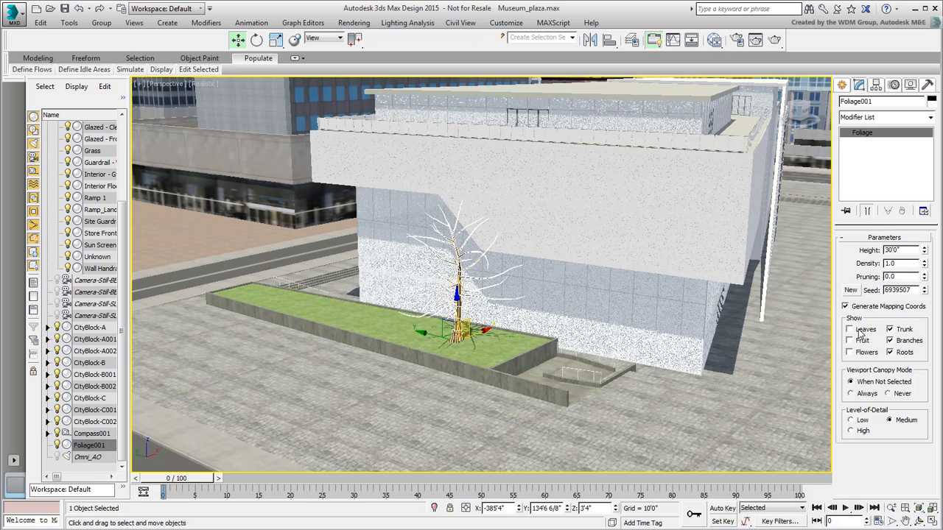
# Show the oak's leaves again and set the Leaves material's diffuse colour to green.
pyautogui.click(852, 329)
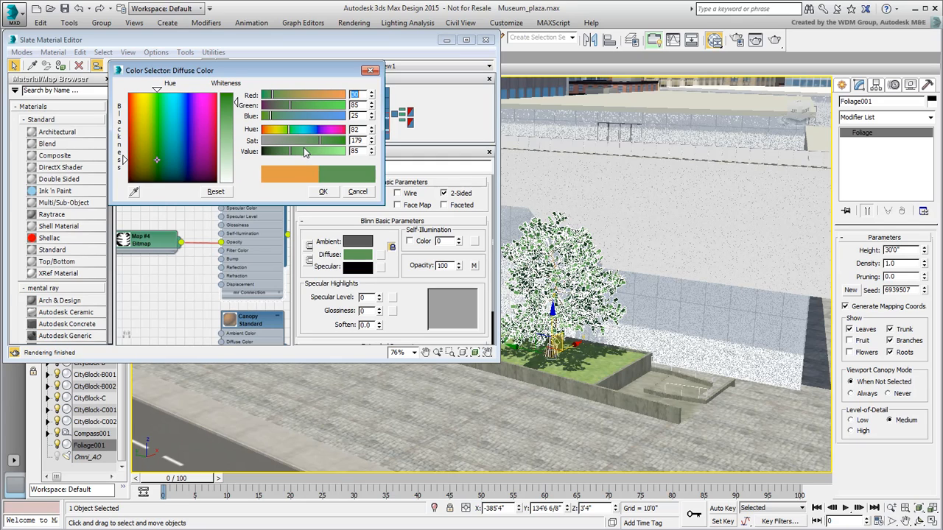
pyautogui.click(153, 165)
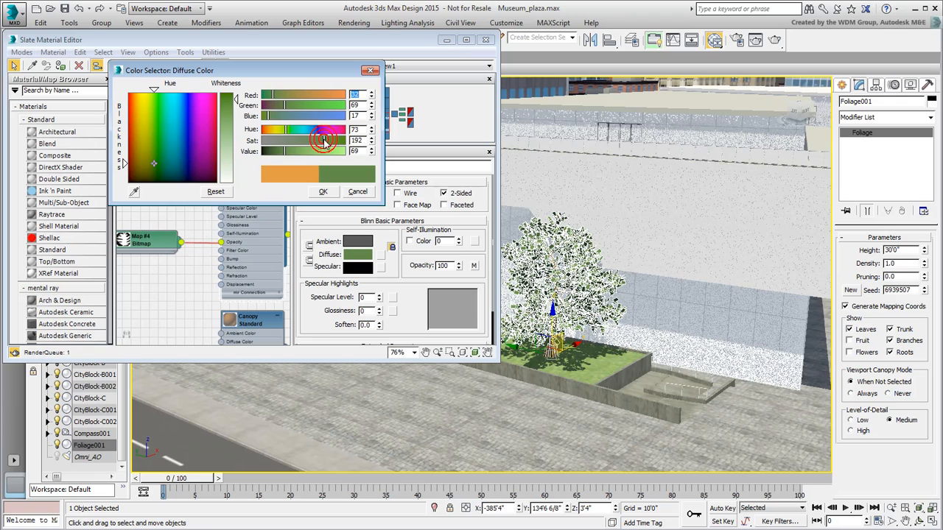
pyautogui.click(323, 192)
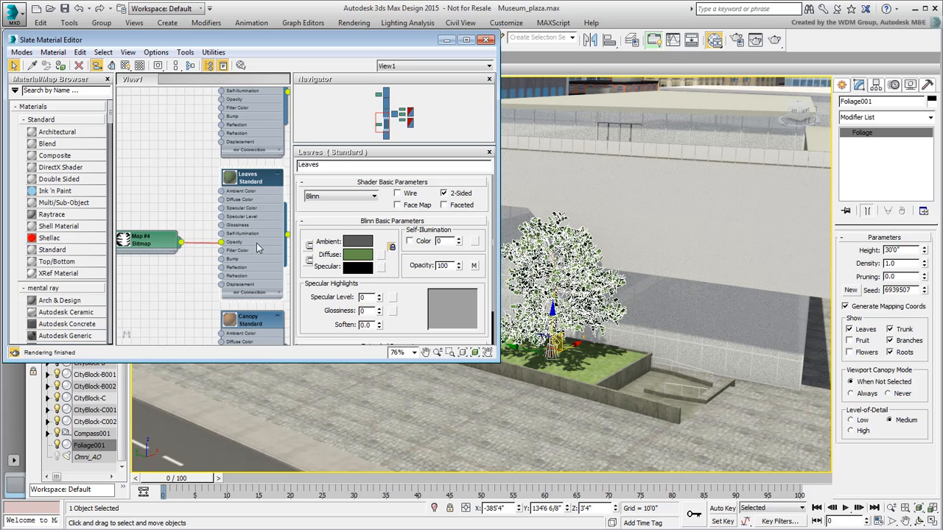
# Clone the oak as an independent Copy, Foliage002, onto the grass strip.
pyautogui.click(486, 40)
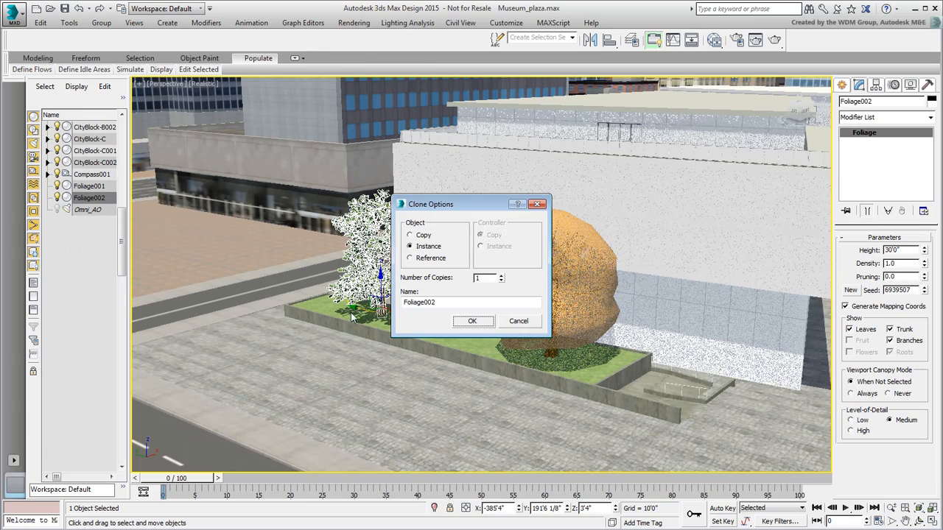
pyautogui.click(410, 234)
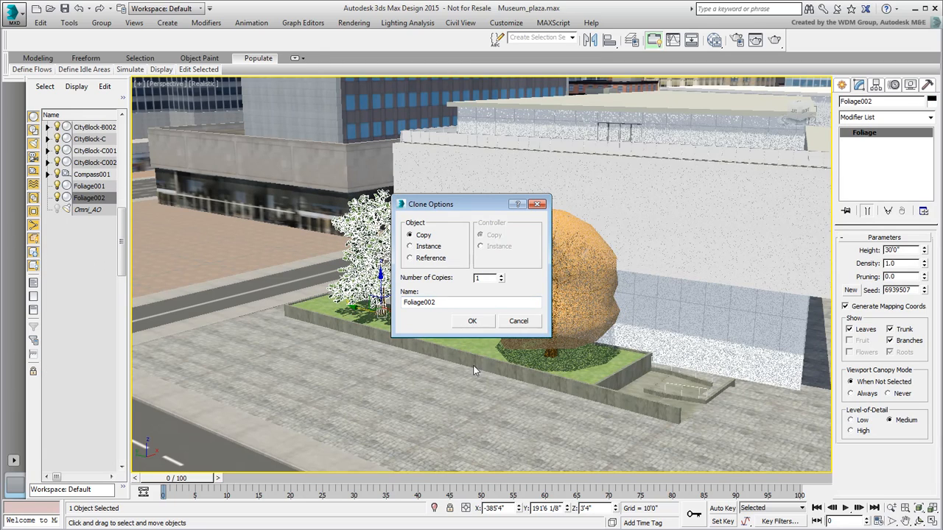
pyautogui.click(471, 322)
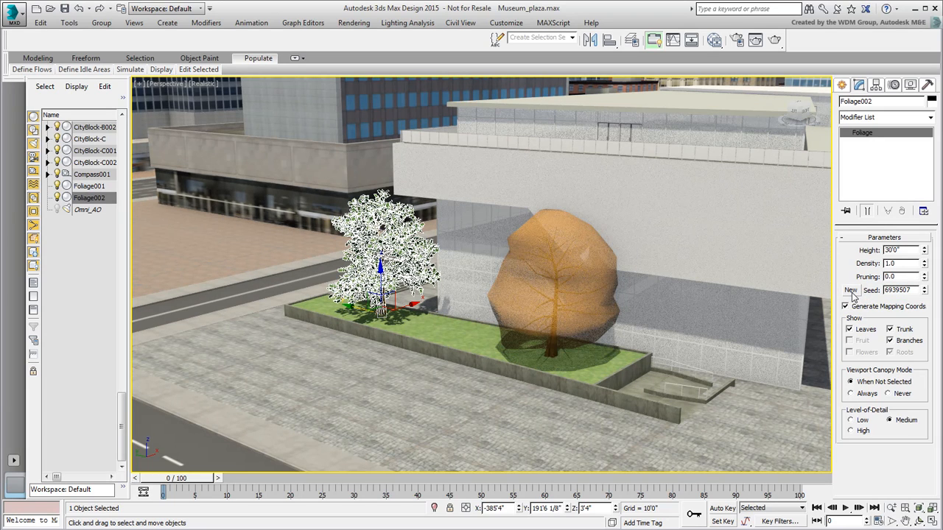
# Regenerate Foliage002's branch shape with New seed several times.
pyautogui.click(851, 289)
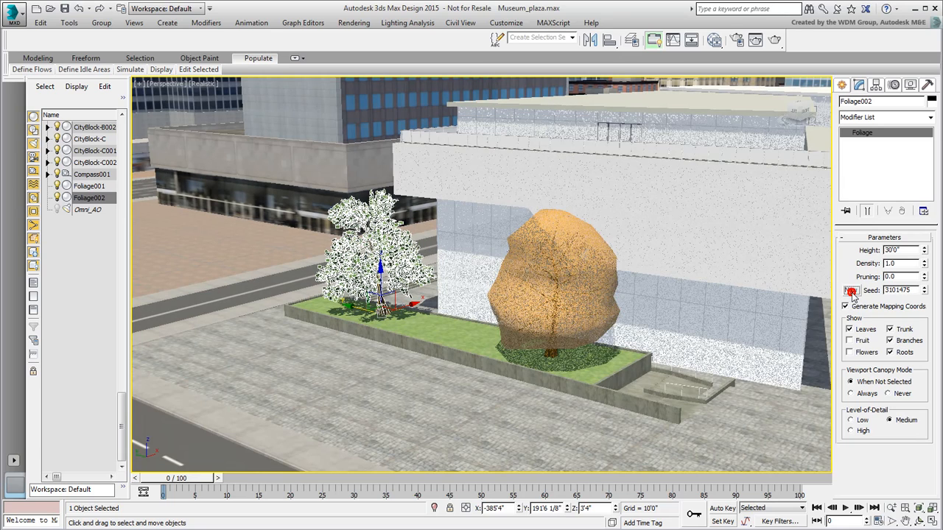
pyautogui.click(852, 289)
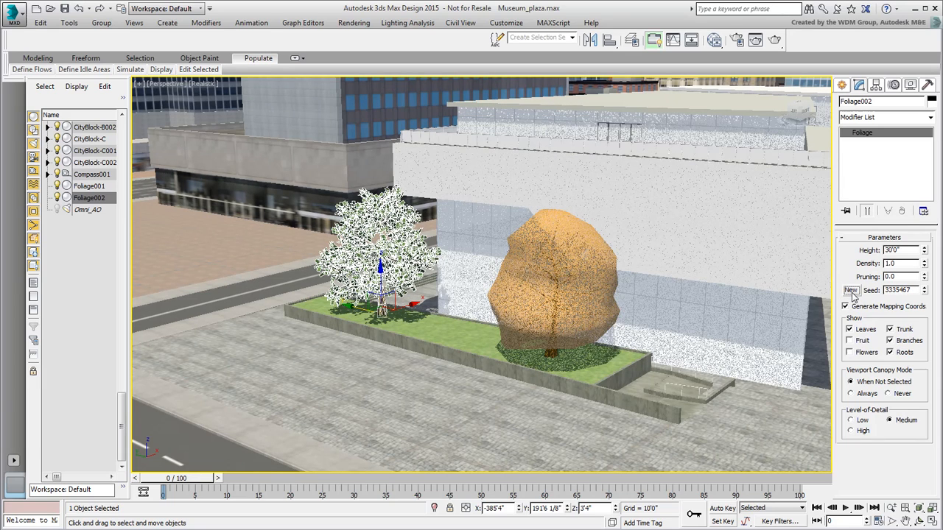
pyautogui.click(852, 289)
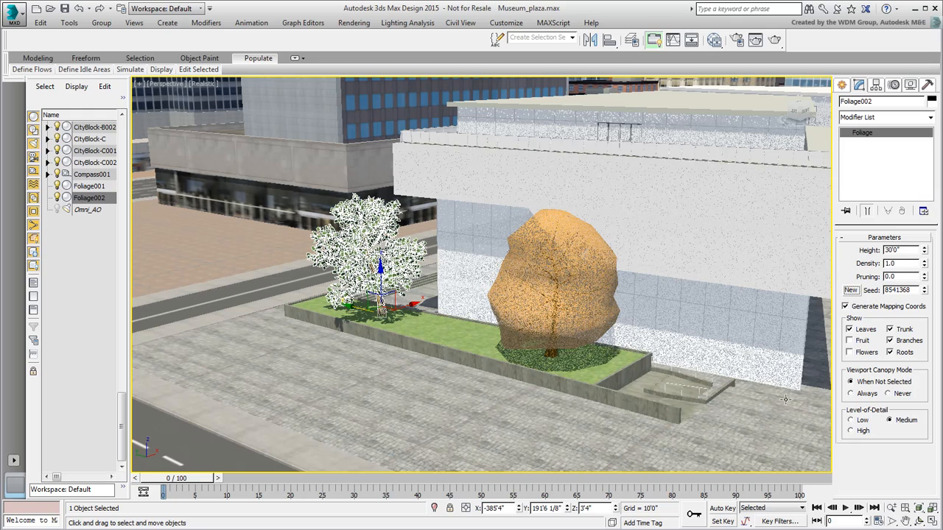
pyautogui.moveTo(773, 404)
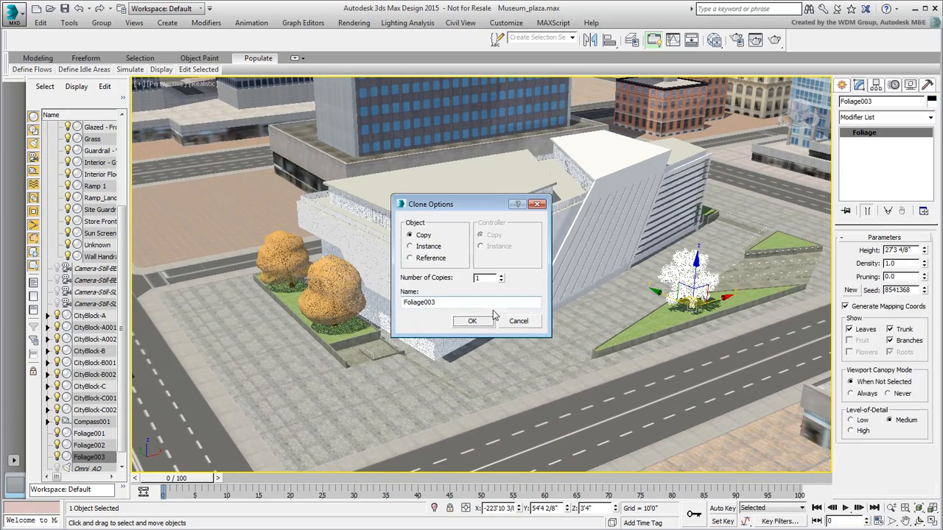
# Confirm the Copy clone Foliage003 on the triangular grass island.
pyautogui.click(472, 321)
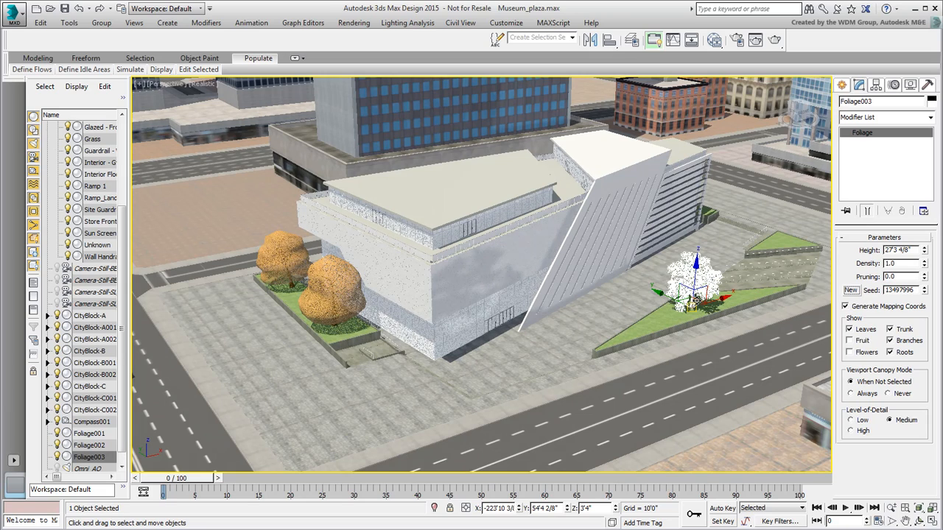